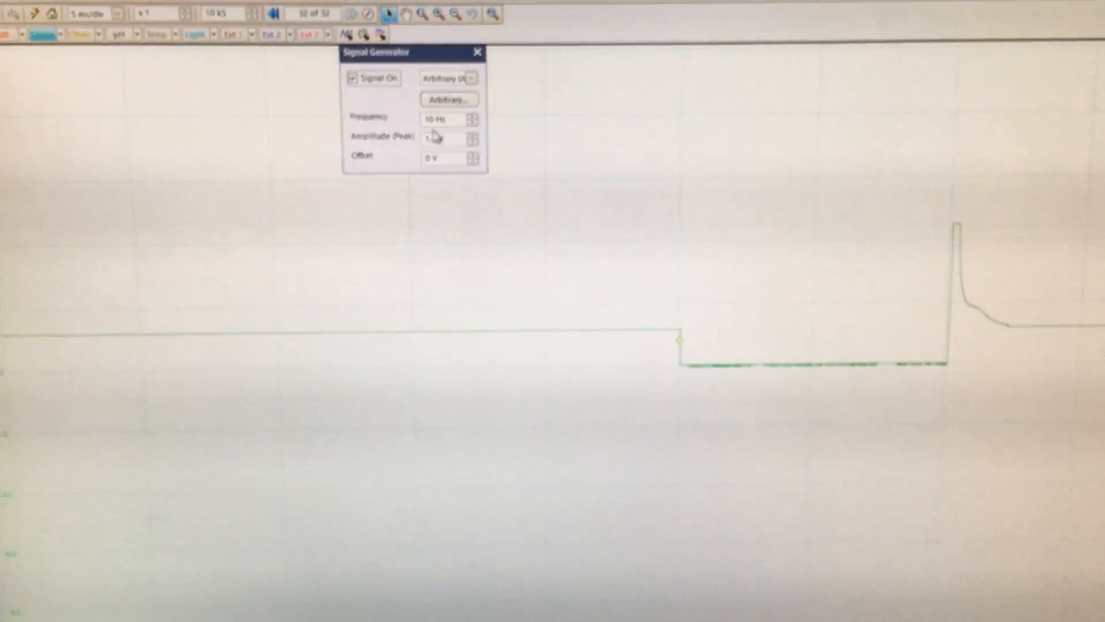
pyautogui.moveTo(441, 131)
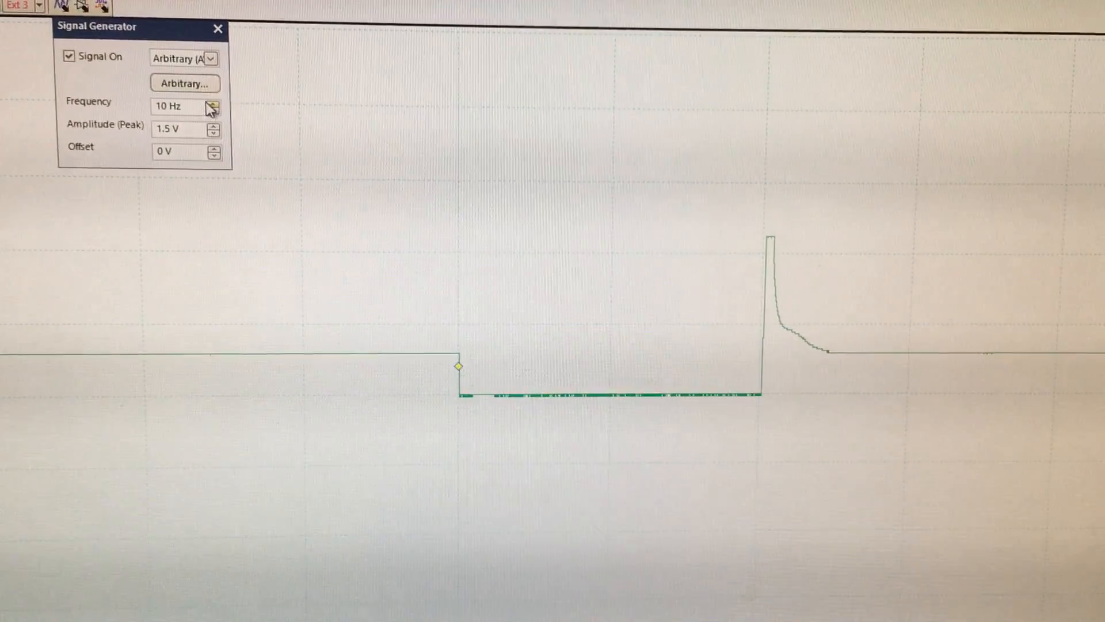
pyautogui.moveTo(202, 106)
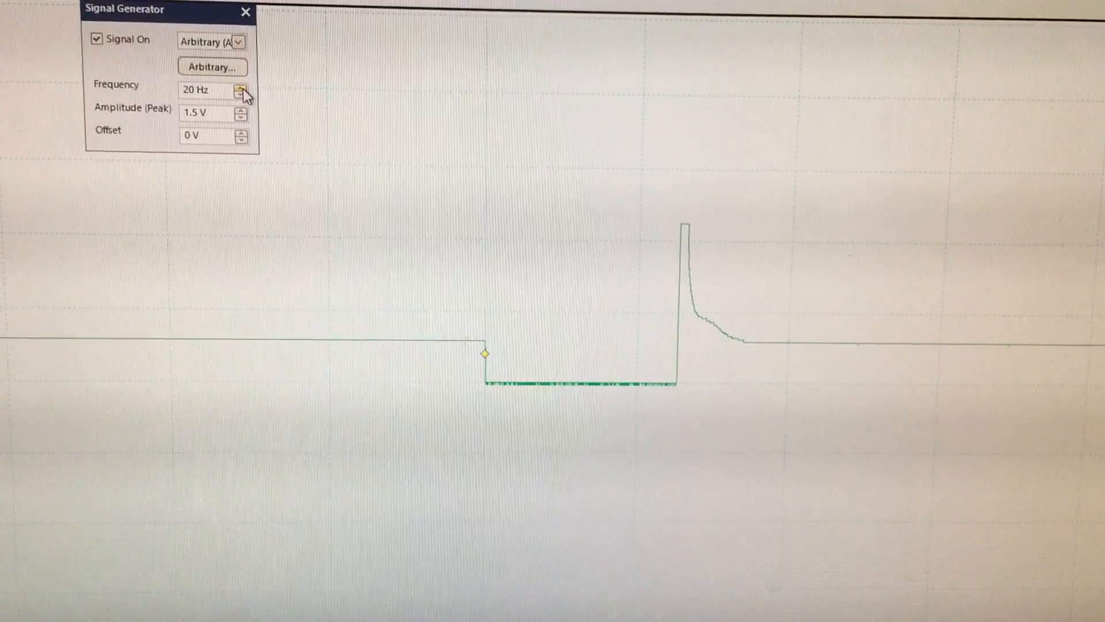
# Step: Step the signal generator frequency up from 10 Hz through 20 and 40 to 50 Hz
pyautogui.click(243, 86)
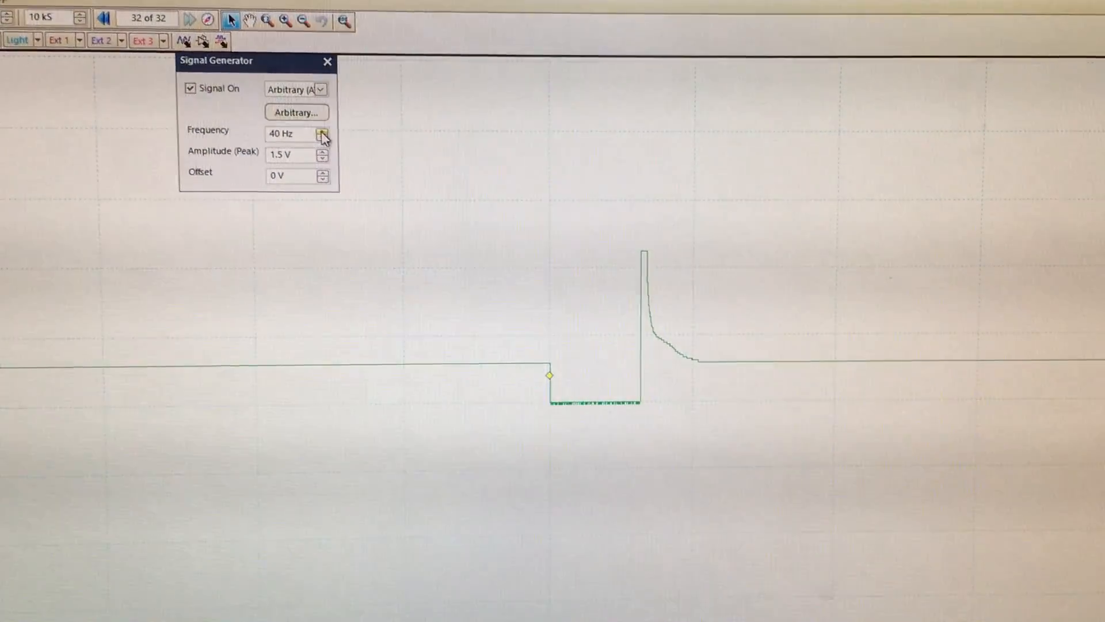
pyautogui.click(324, 132)
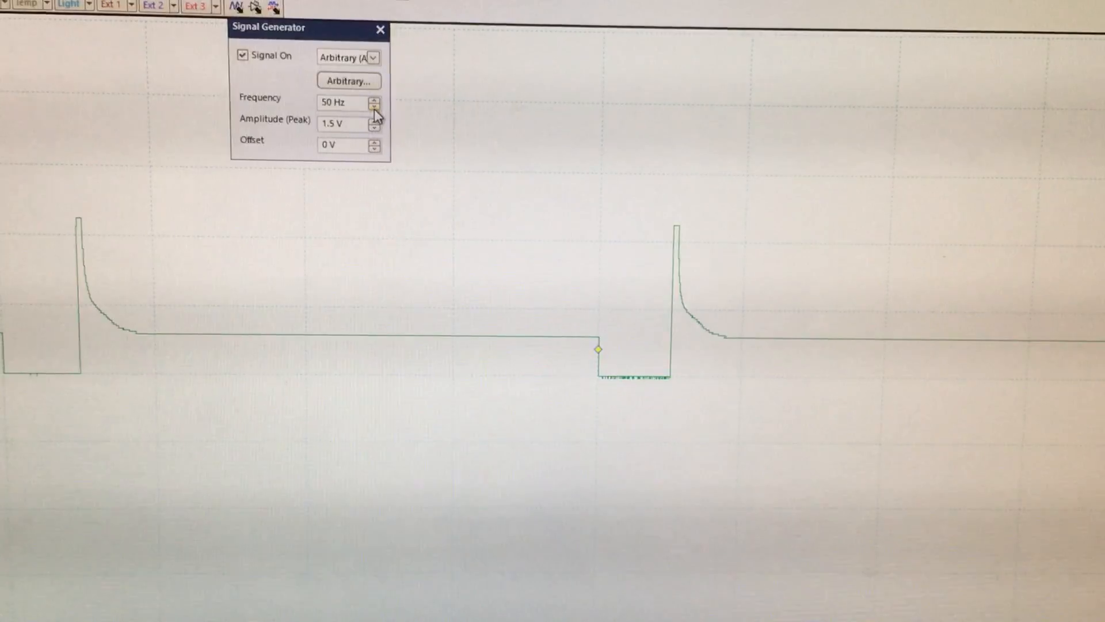
pyautogui.click(374, 106)
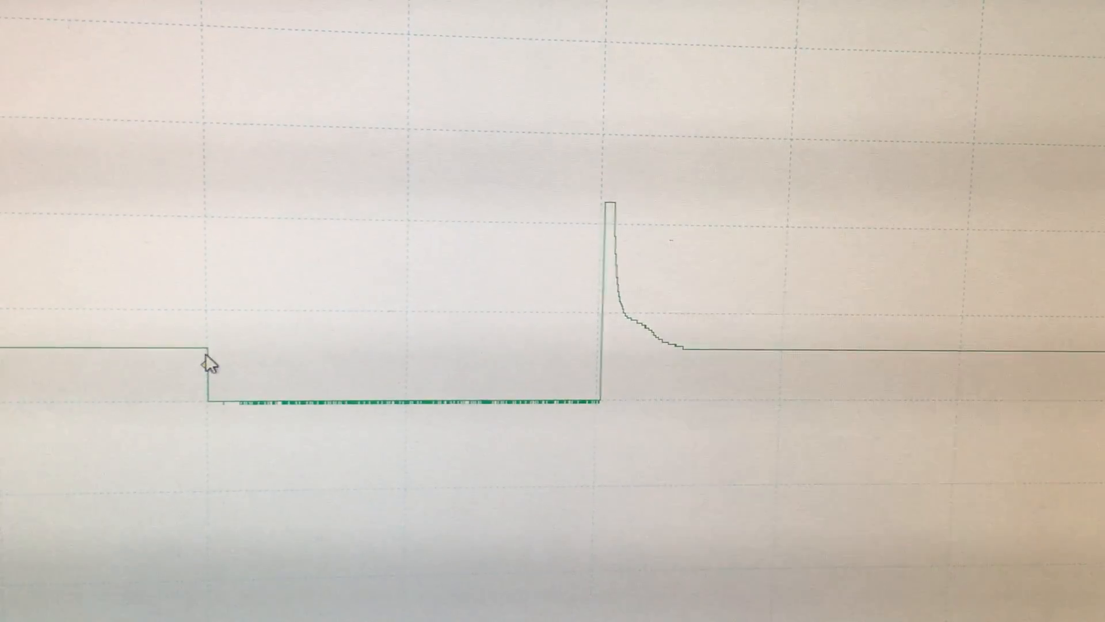
# Step: Close the Signal Generator panel so only the injector pulse trace remains
pyautogui.click(208, 373)
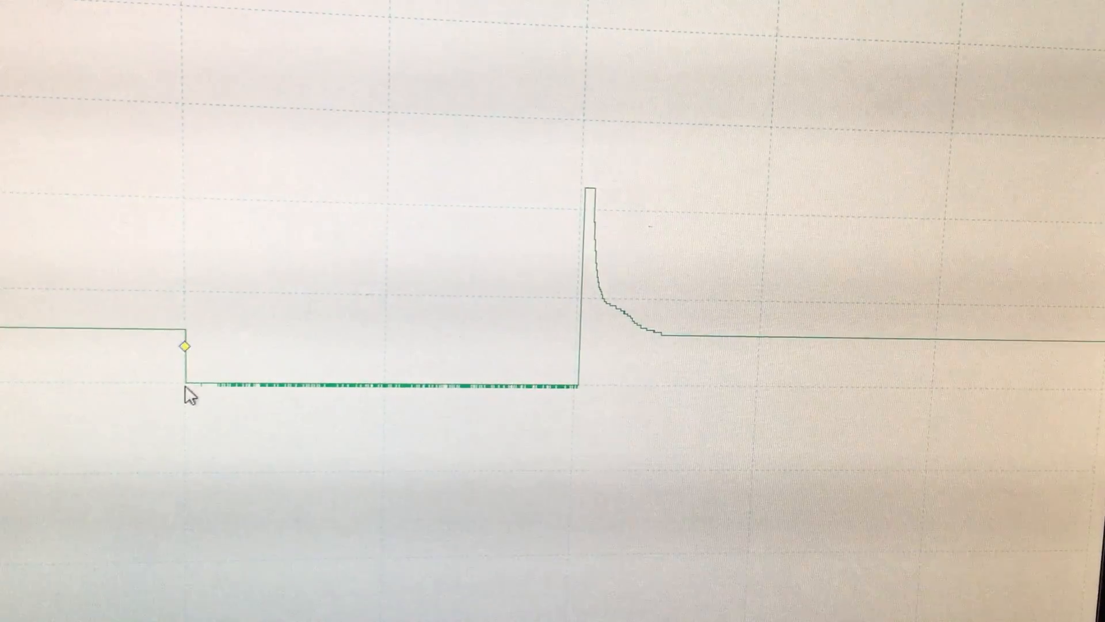